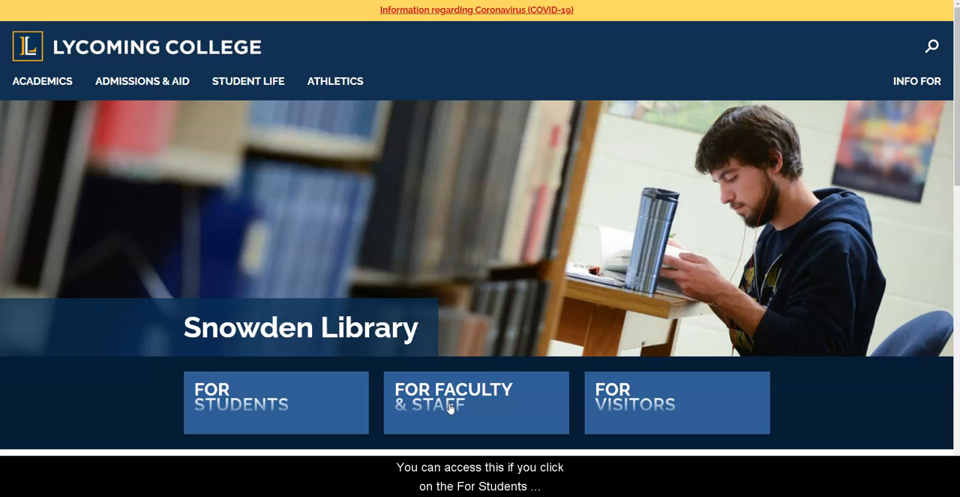
Step: Open the Snowden Library's For Students page from the homepage
left_click(276, 402)
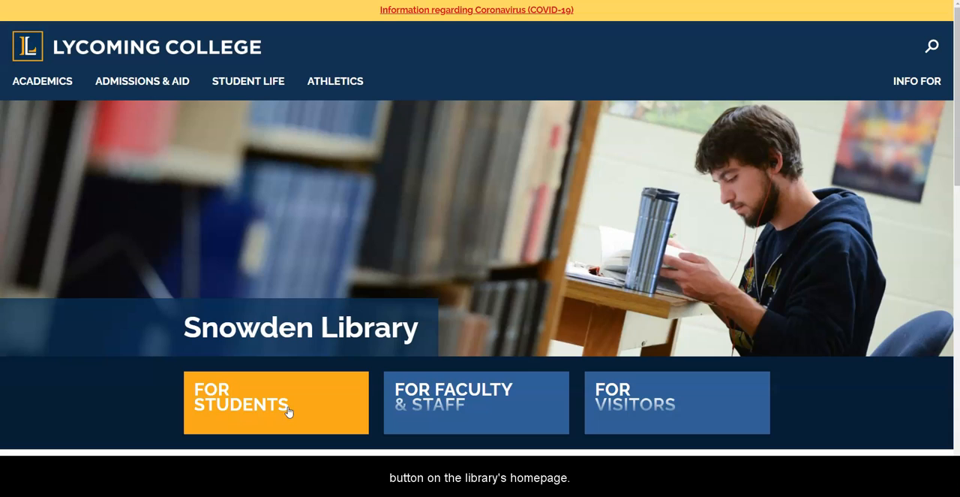
left_click(276, 402)
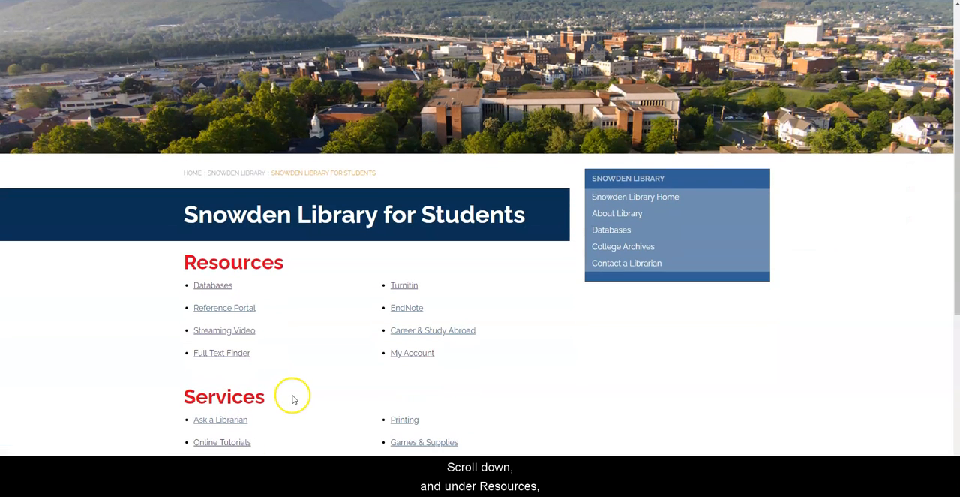
mouse_move(222, 353)
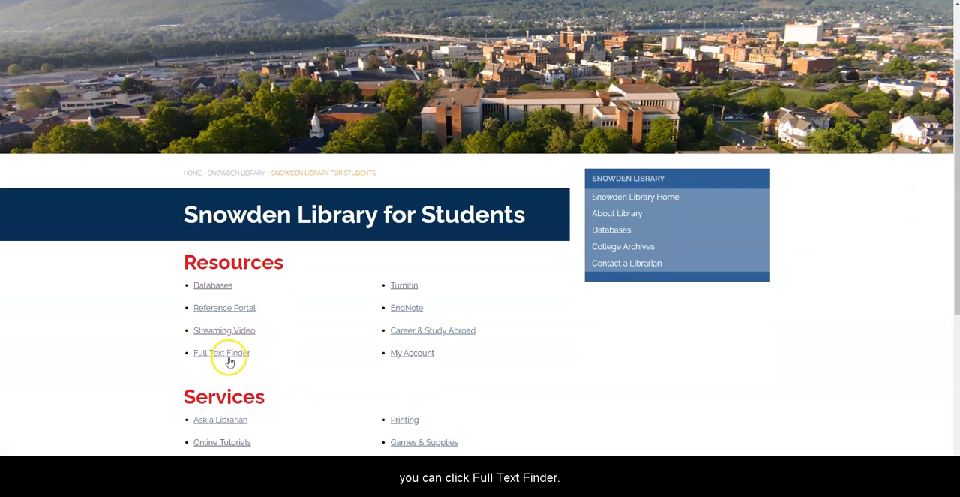
Step: Open Full Text Finder from the student Resources list
left_click(221, 352)
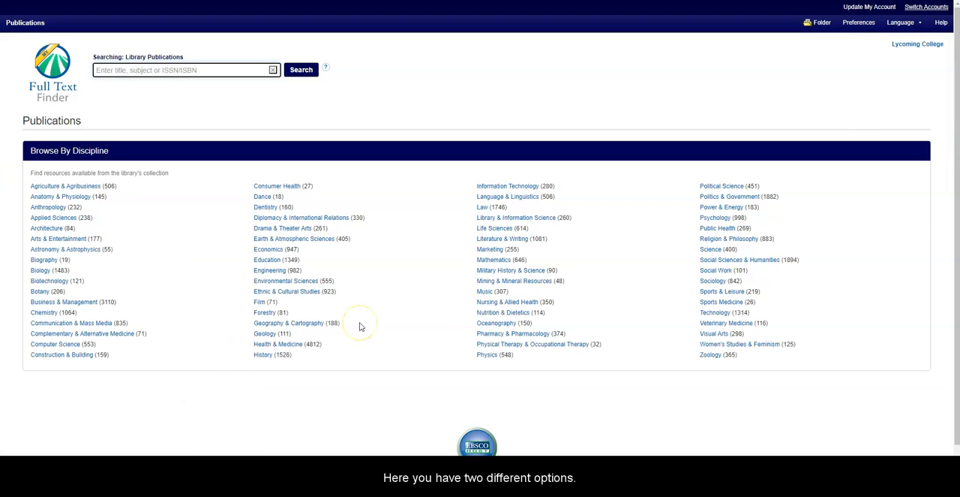
mouse_move(186, 167)
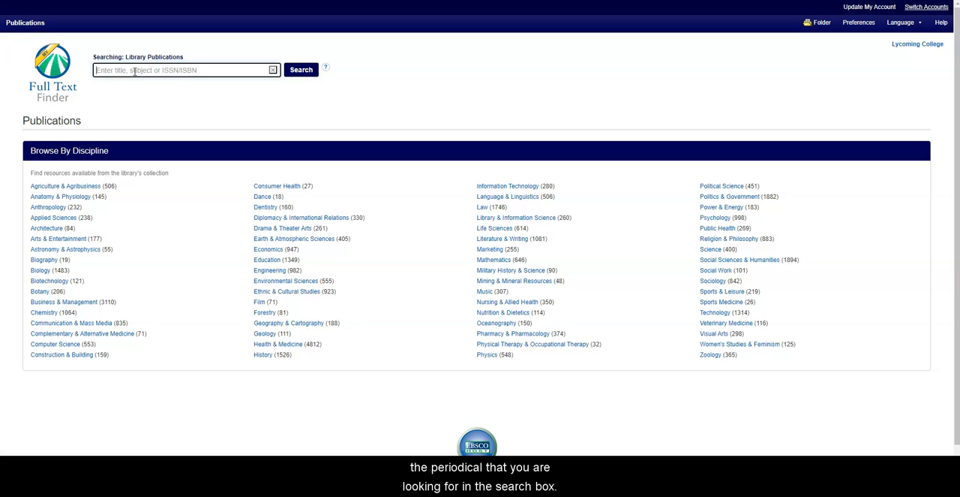
mouse_move(157, 84)
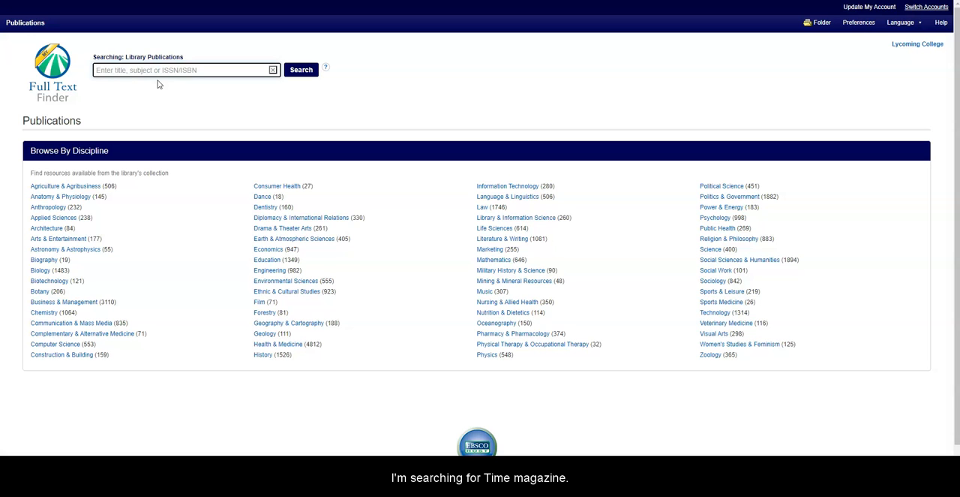
Step: Search publications for 'time', pick the Time suggestion, and scroll the results
type("time")
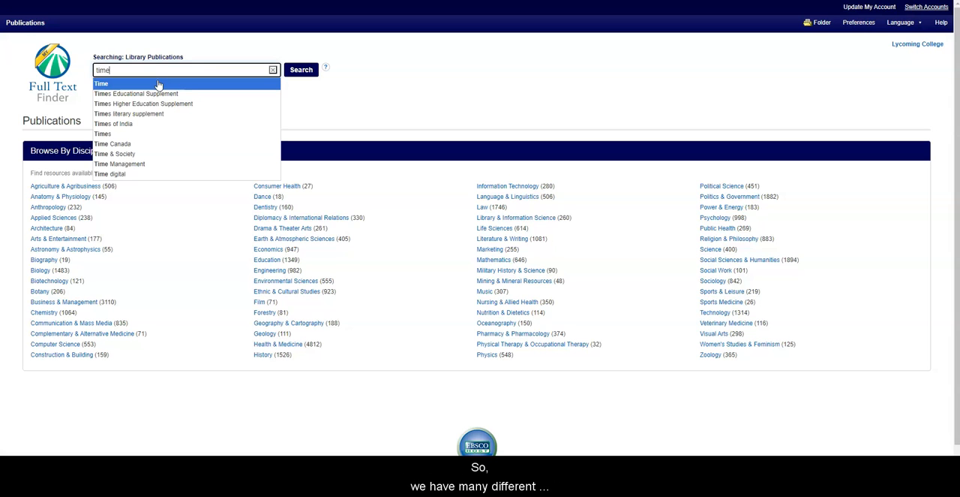
left_click(300, 69)
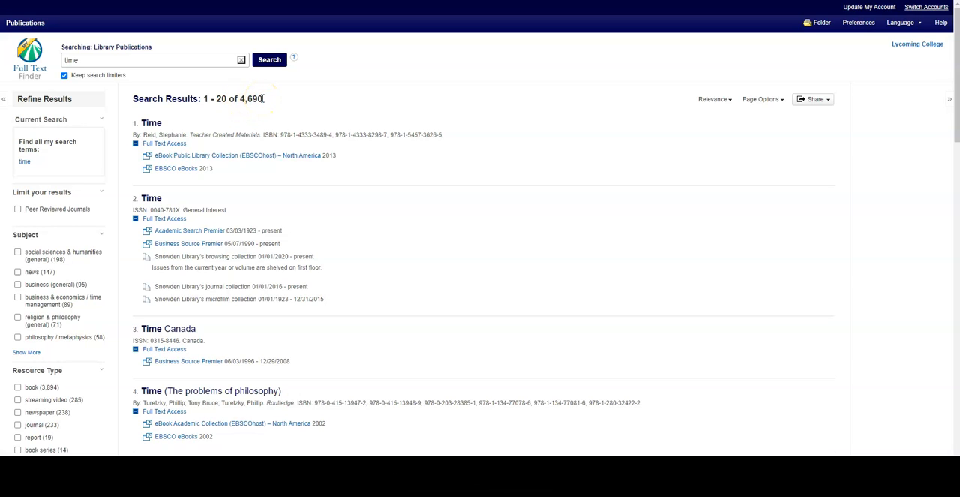
mouse_move(211, 194)
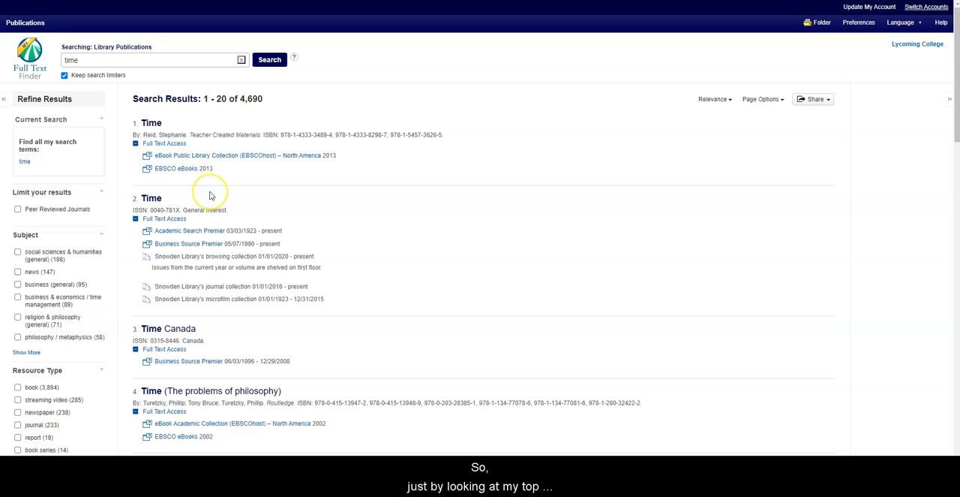
mouse_move(167, 190)
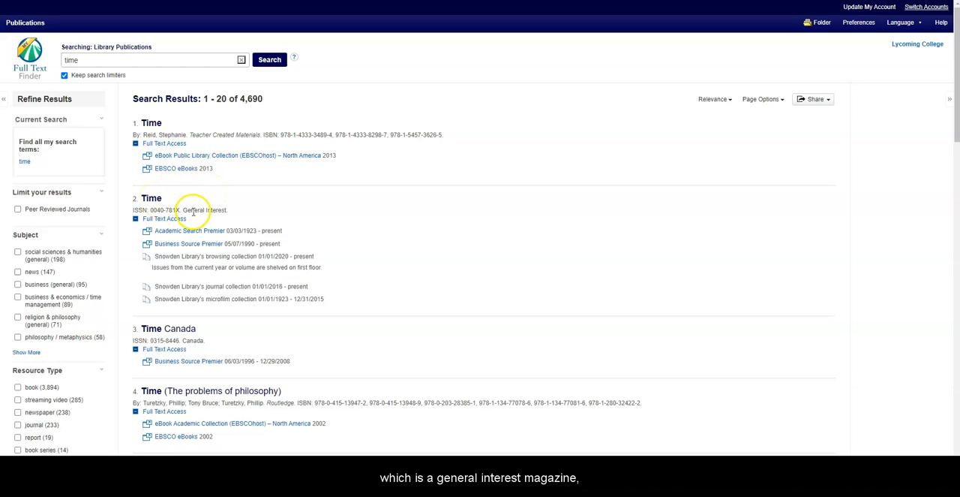
mouse_move(252, 216)
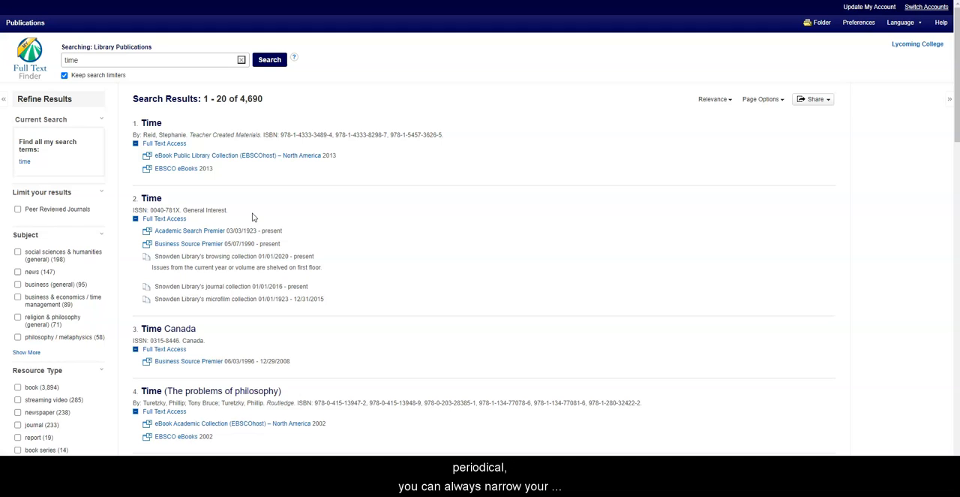
mouse_move(2, 253)
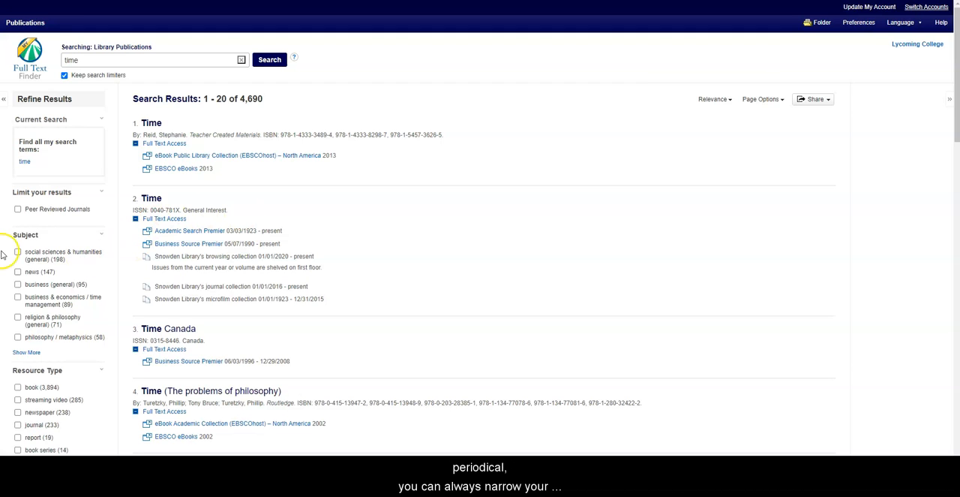
scroll("down", 3)
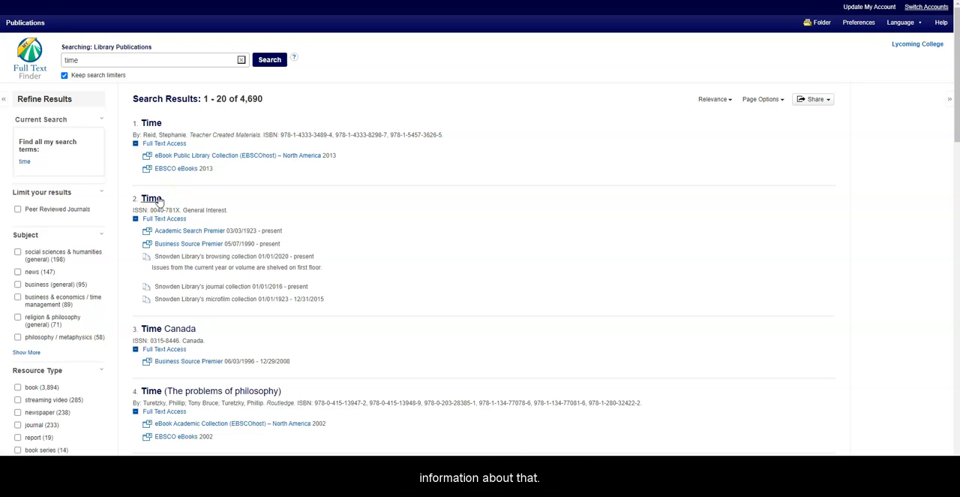
Step: Open Time magazine's detailed record from the second search result
left_click(151, 198)
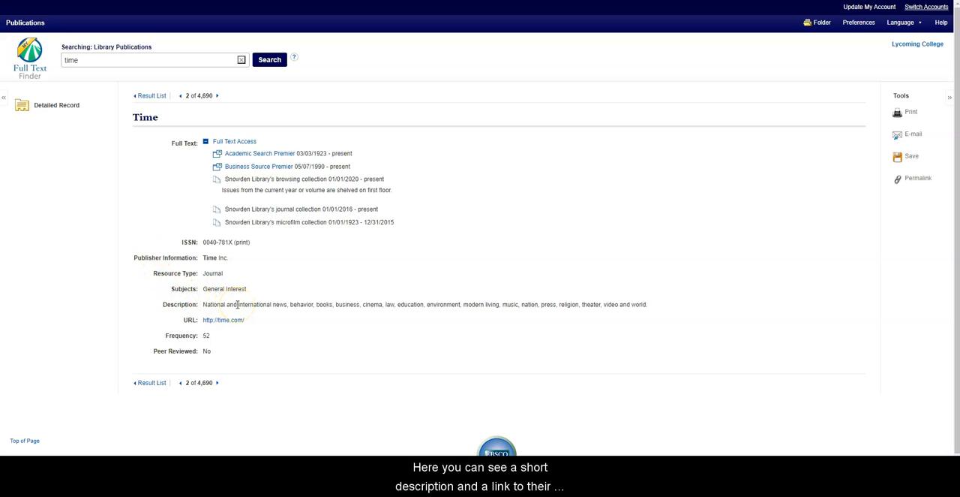
left_click(224, 320)
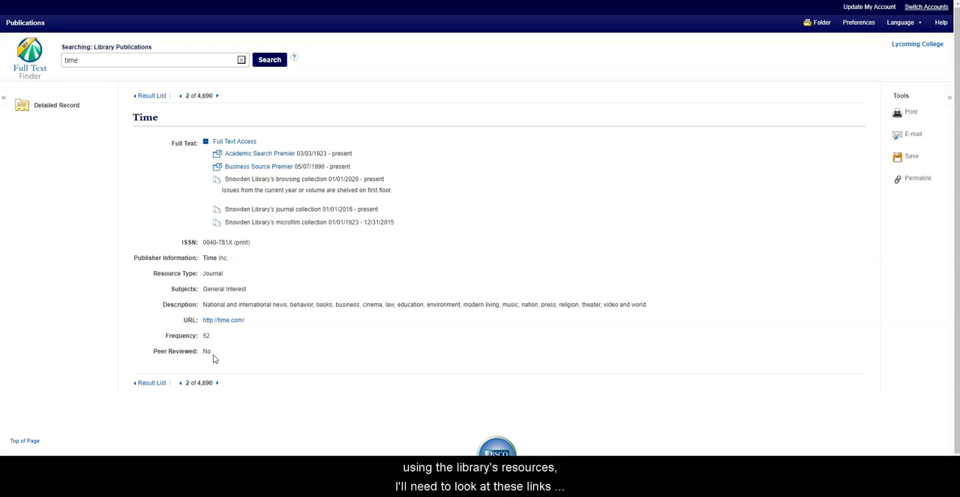
mouse_move(400, 205)
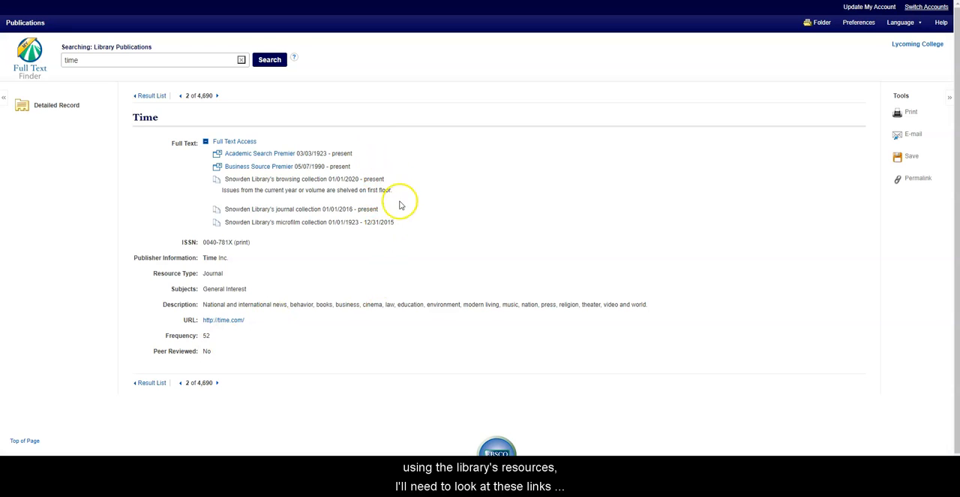
mouse_move(377, 163)
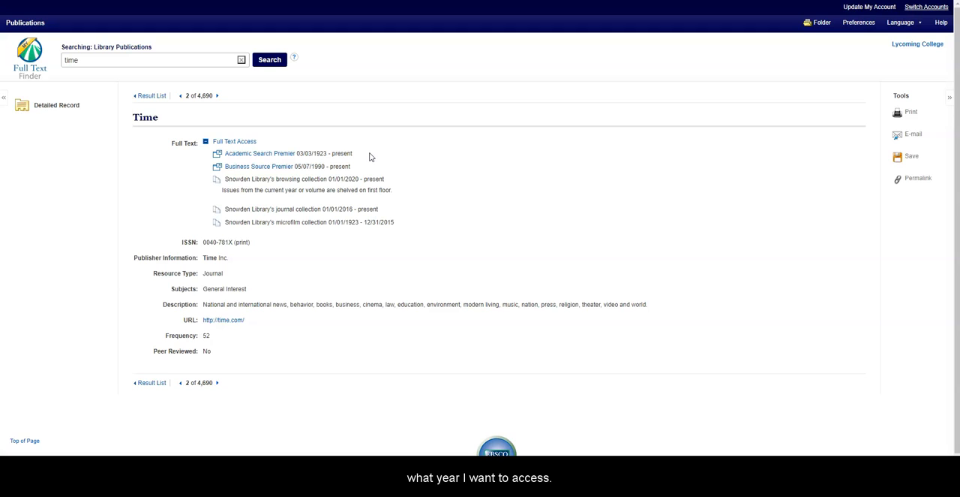
mouse_move(358, 158)
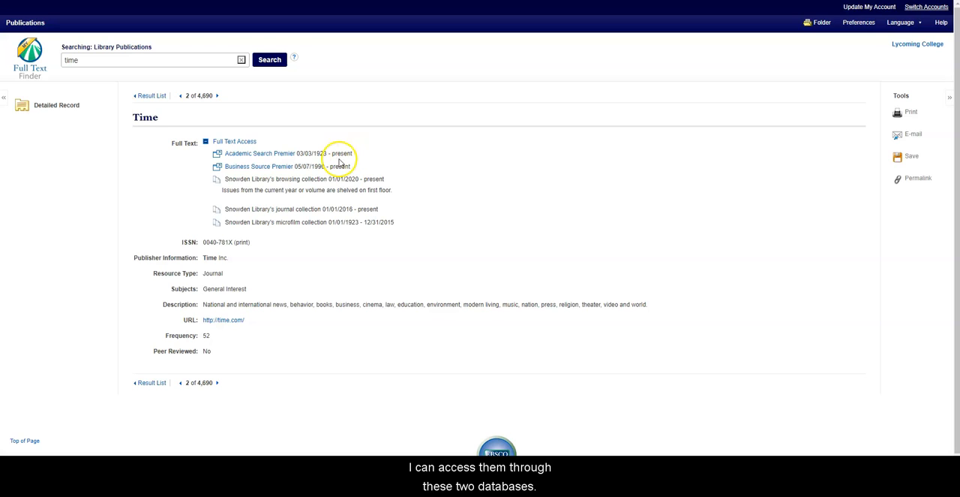
mouse_move(300, 166)
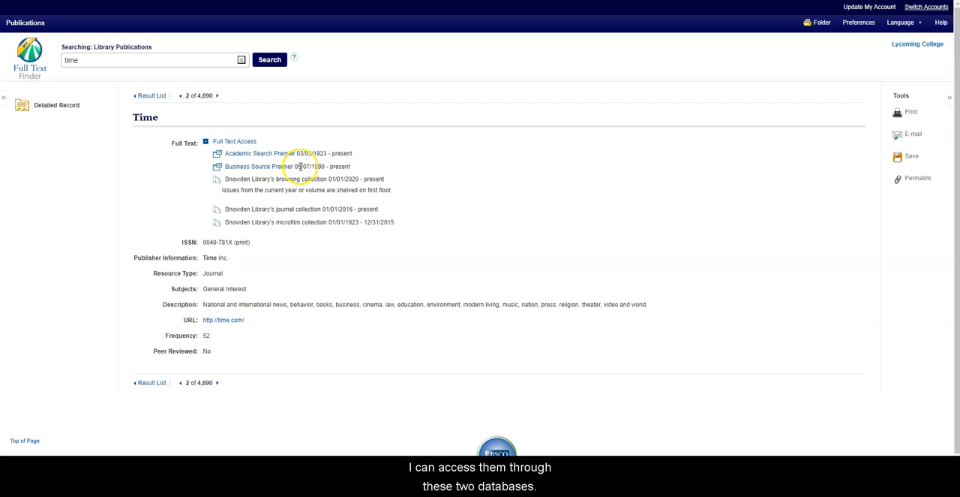
Step: View TIME Magazine's Academic Search Premier details, then return to the Time record
left_click(257, 153)
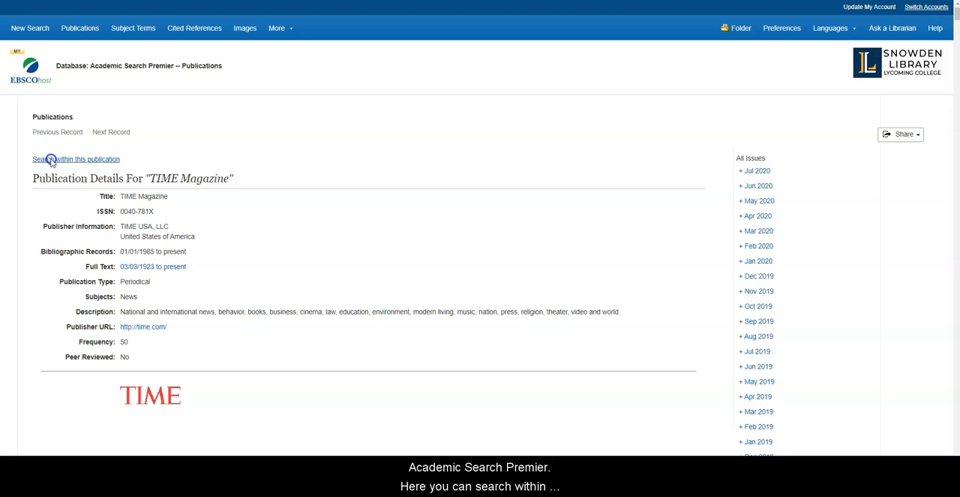
left_click(76, 158)
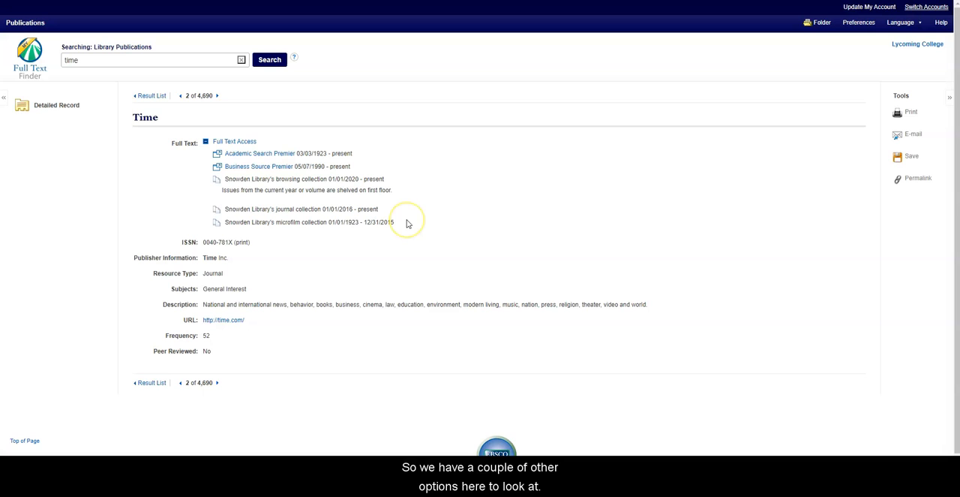
mouse_move(236, 178)
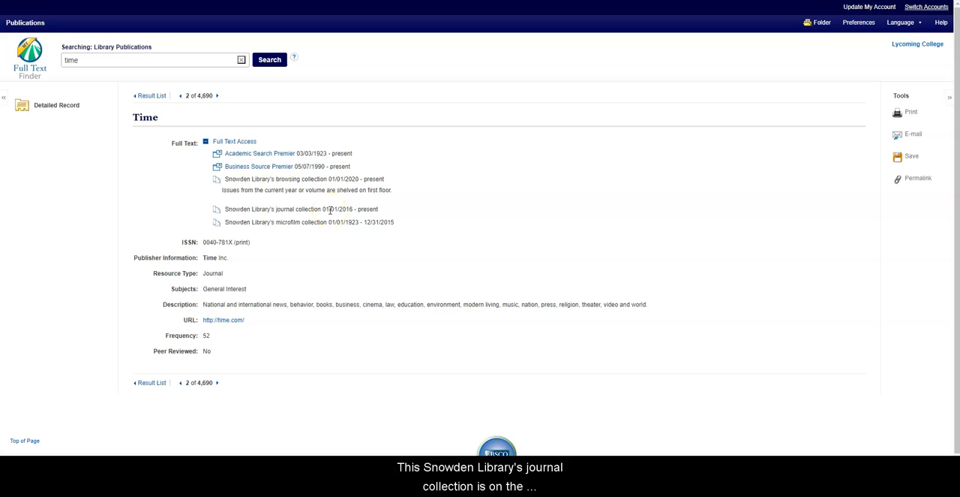
mouse_move(373, 211)
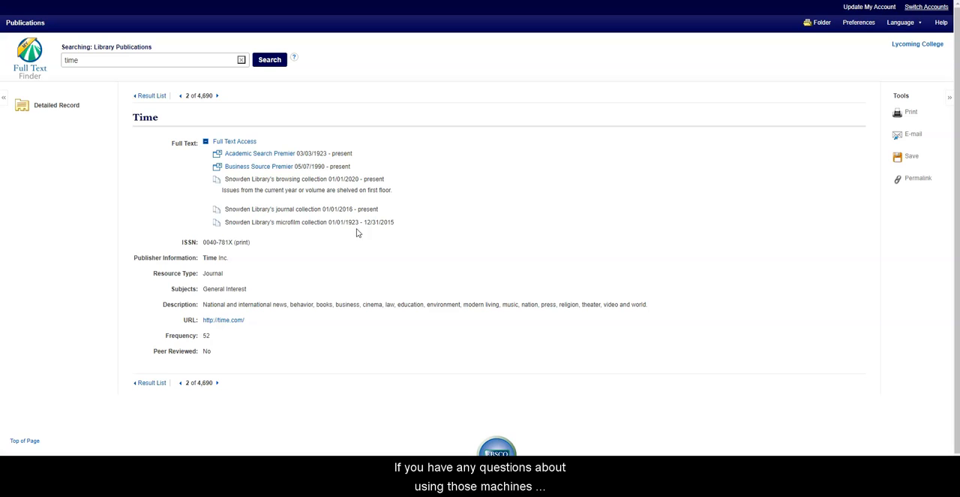
mouse_move(326, 241)
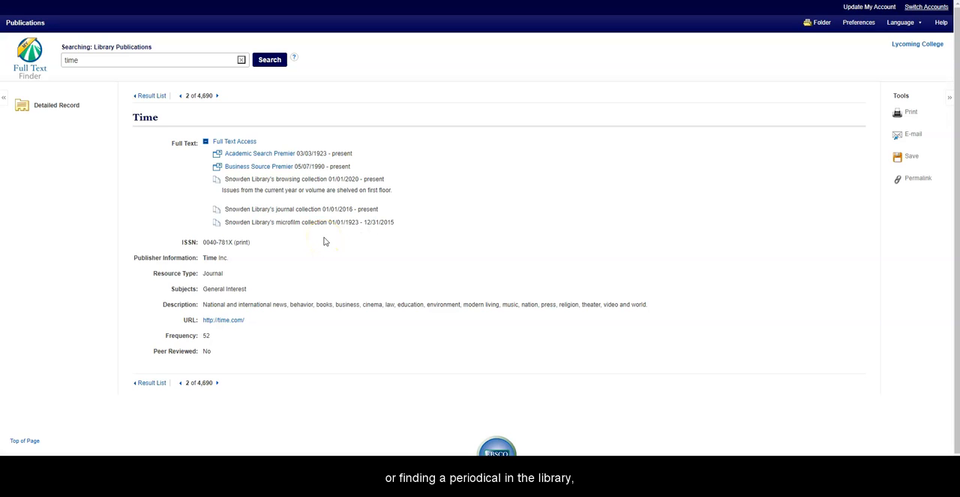